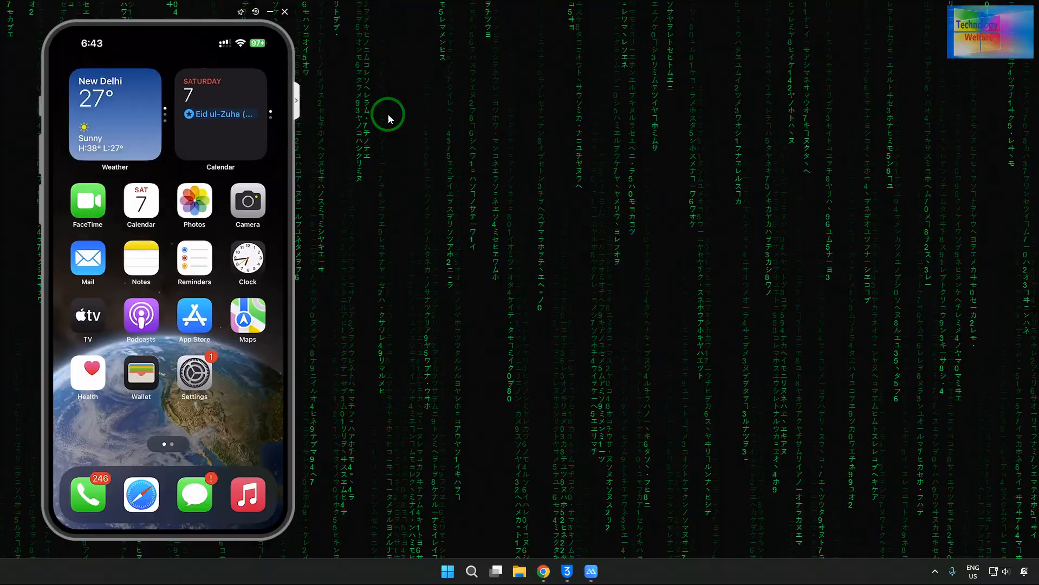
Step: Reach General > Software Update in Settings, showing iOS 18.5 is up to date
text(Usa)
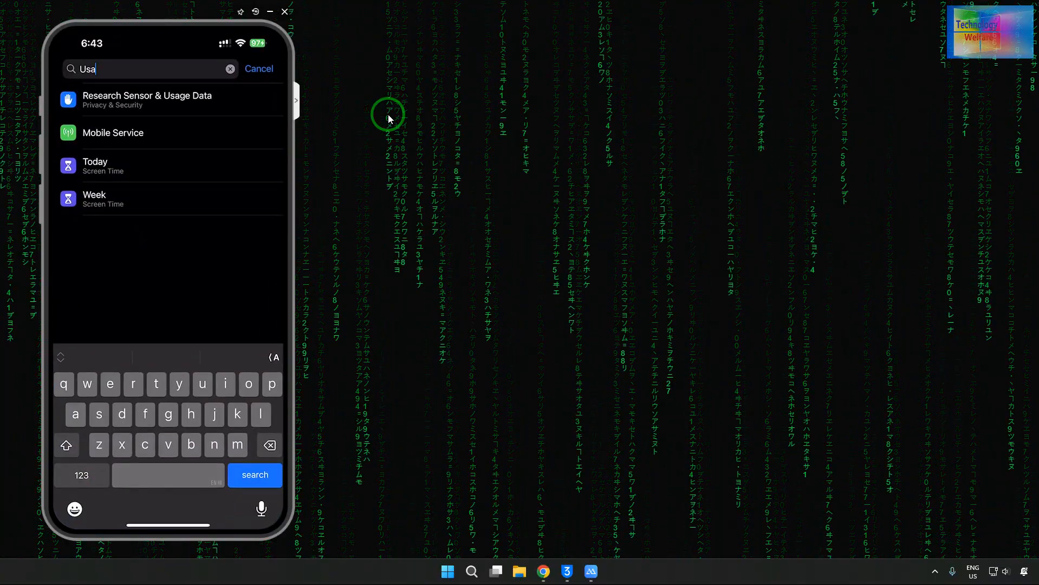
click(258, 69)
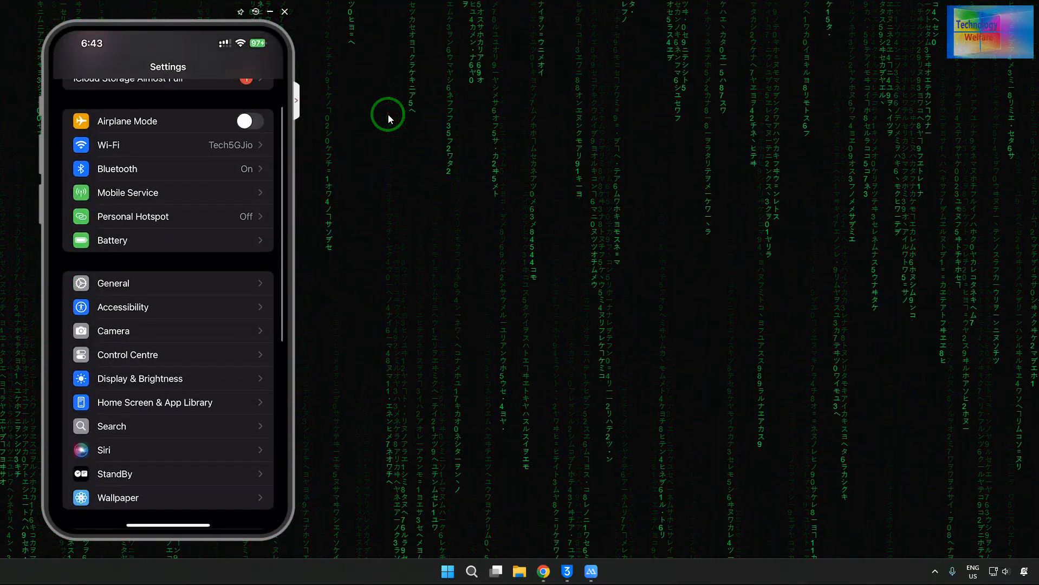
click(112, 283)
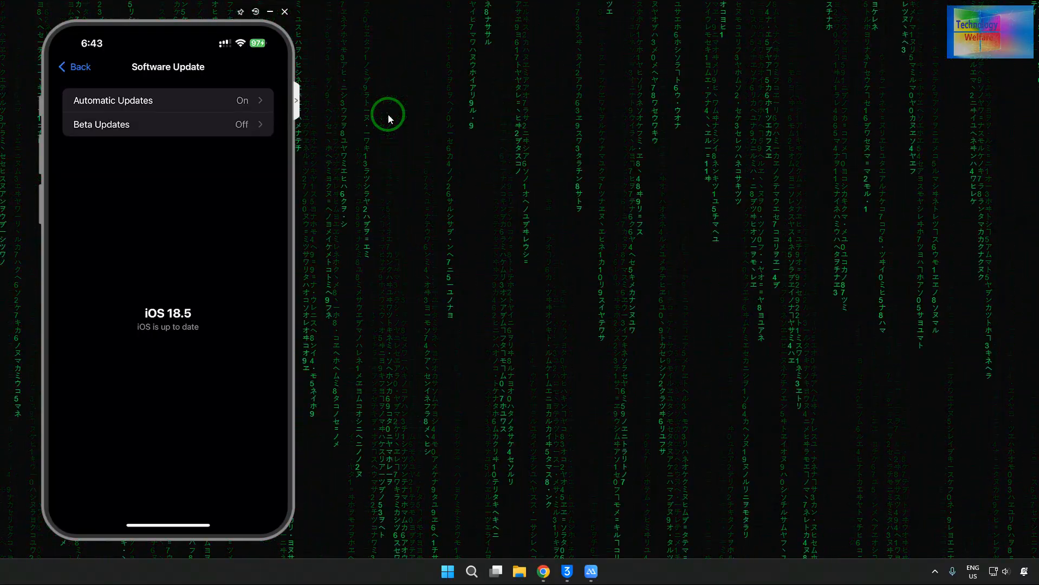
Step: Confirm Beta Updates is off, return to Software Update, and bring 3uTools forward
click(100, 124)
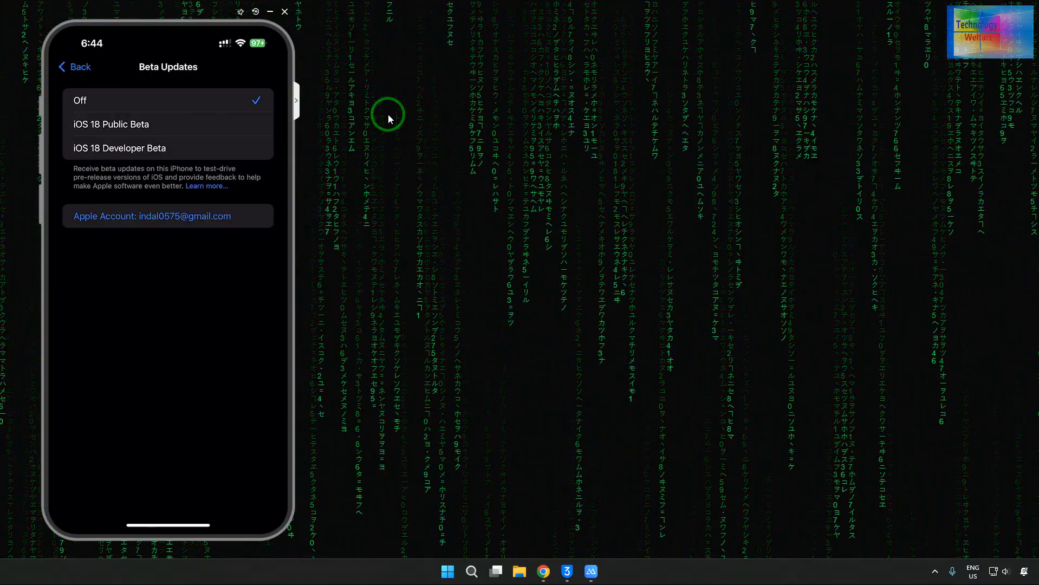
click(74, 67)
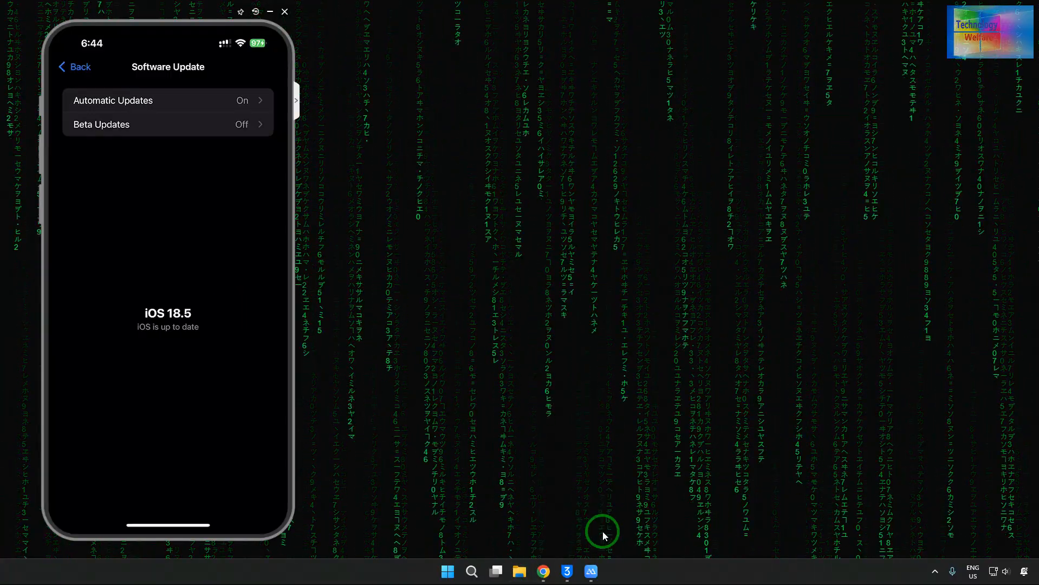
click(566, 570)
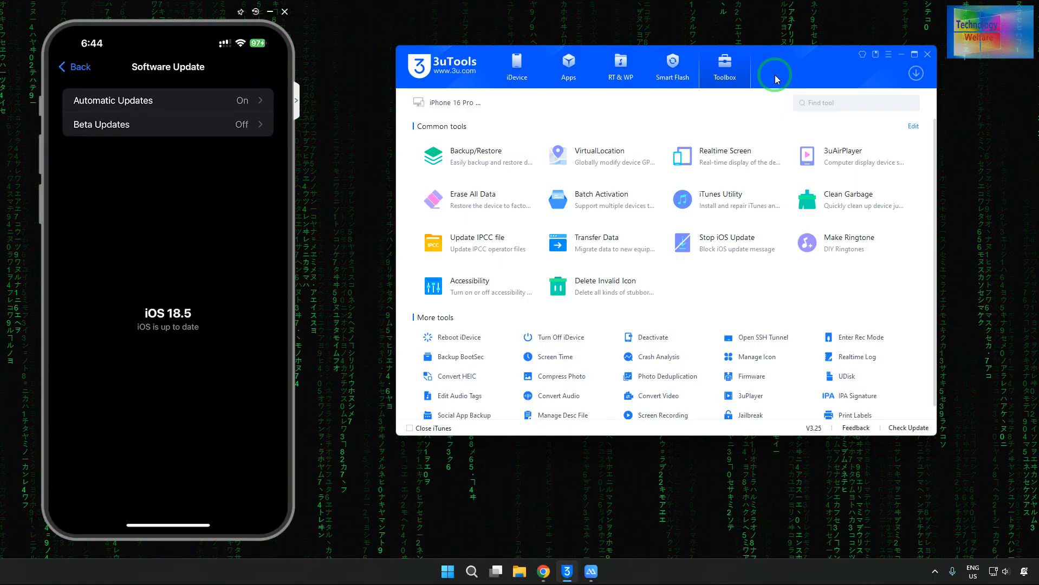
Step: Open Smart Flash's Easy Flash and refresh the iOS 18.5 firmware list
click(672, 66)
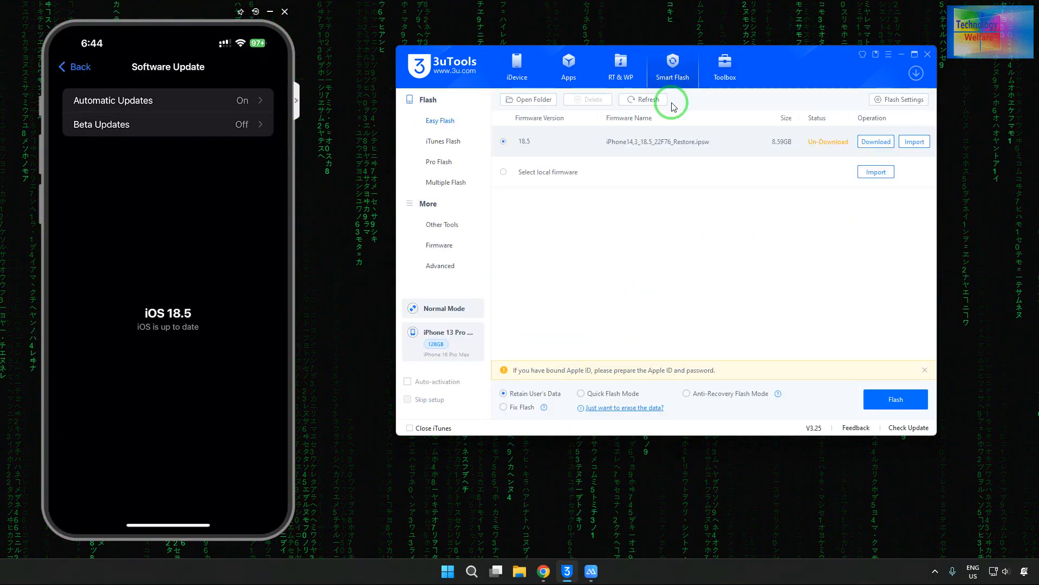
click(641, 99)
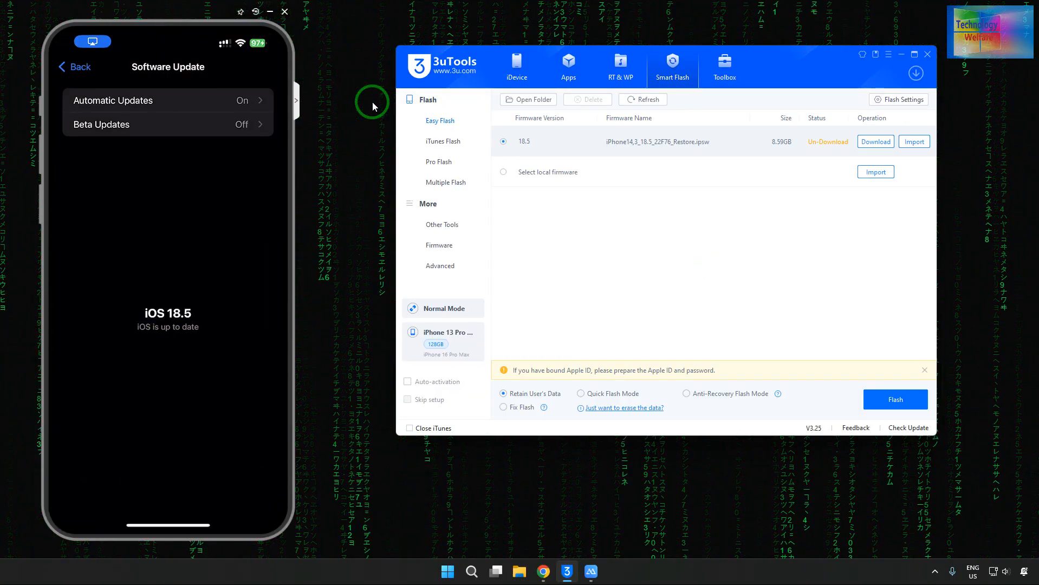
click(641, 99)
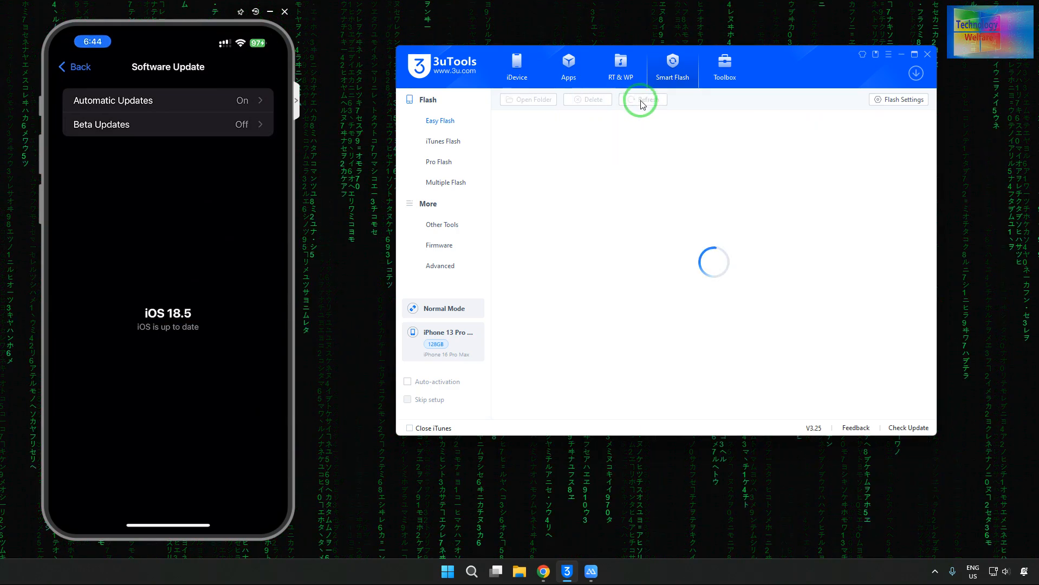
click(641, 99)
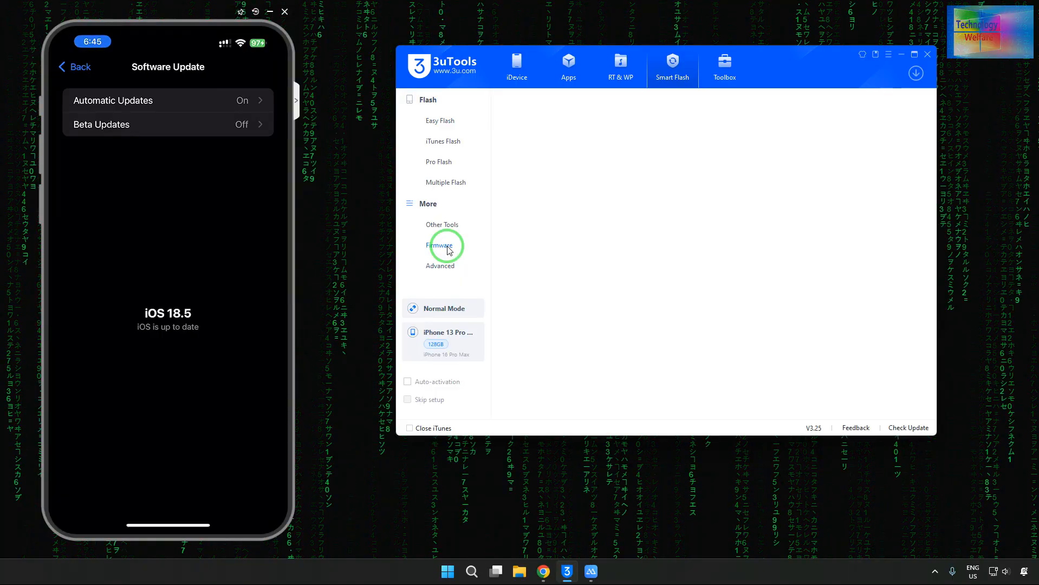
Step: Open the iPhone 13 Pro Max firmware list and scroll down to the 16.x releases
click(440, 245)
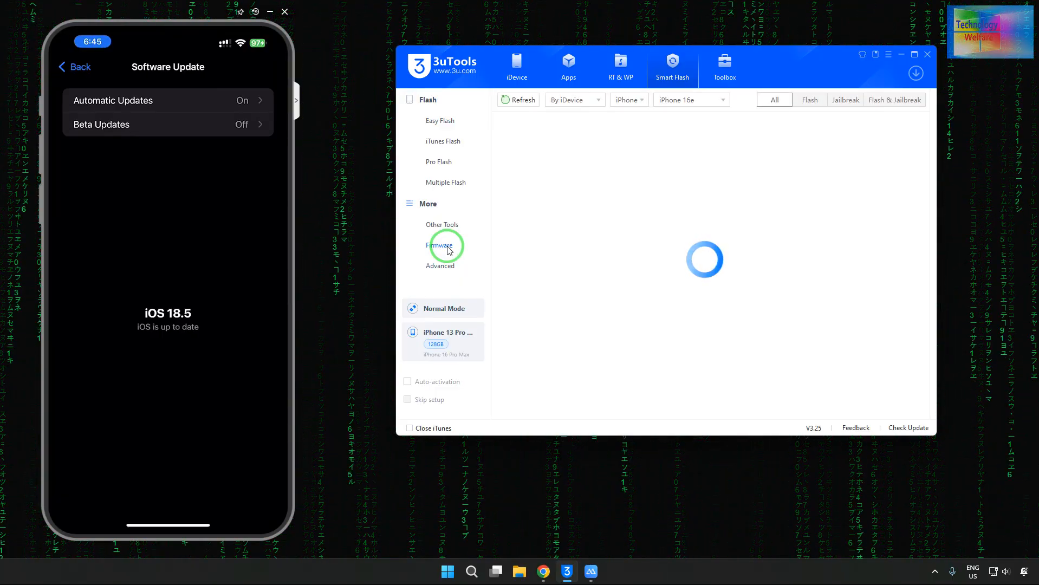
click(440, 245)
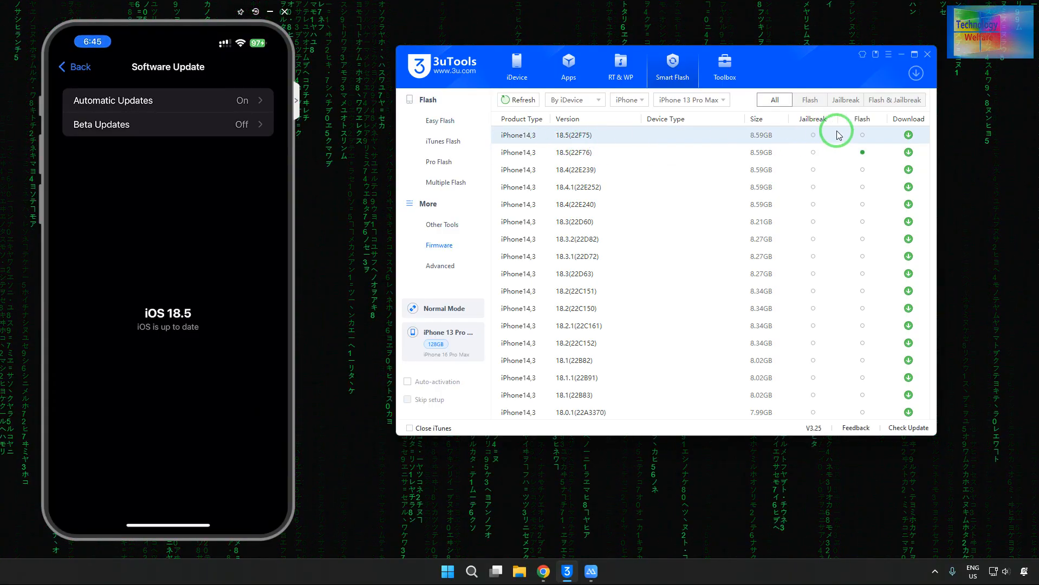
mouse_move(670, 239)
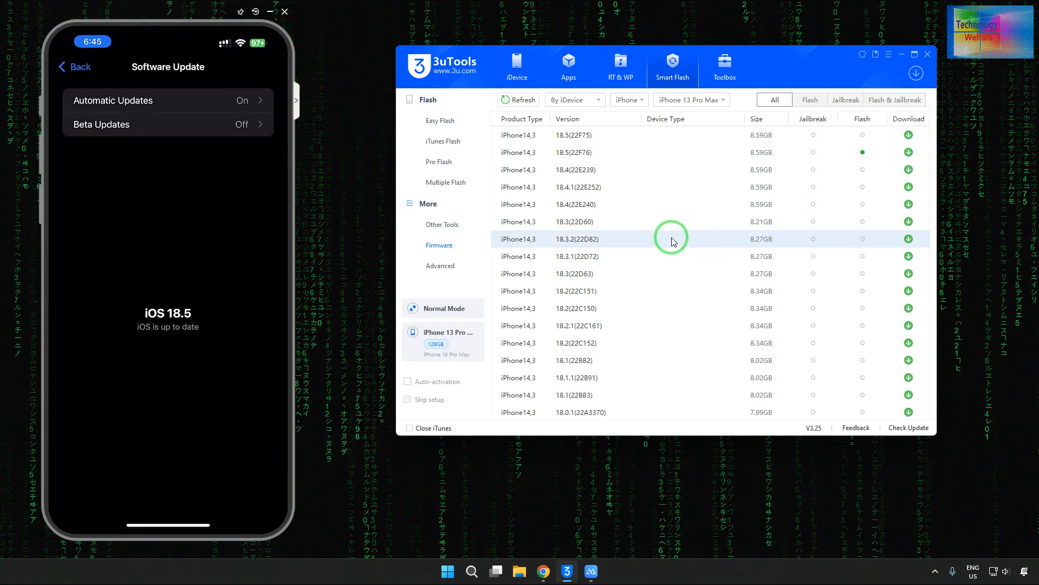
scroll(down, 3)
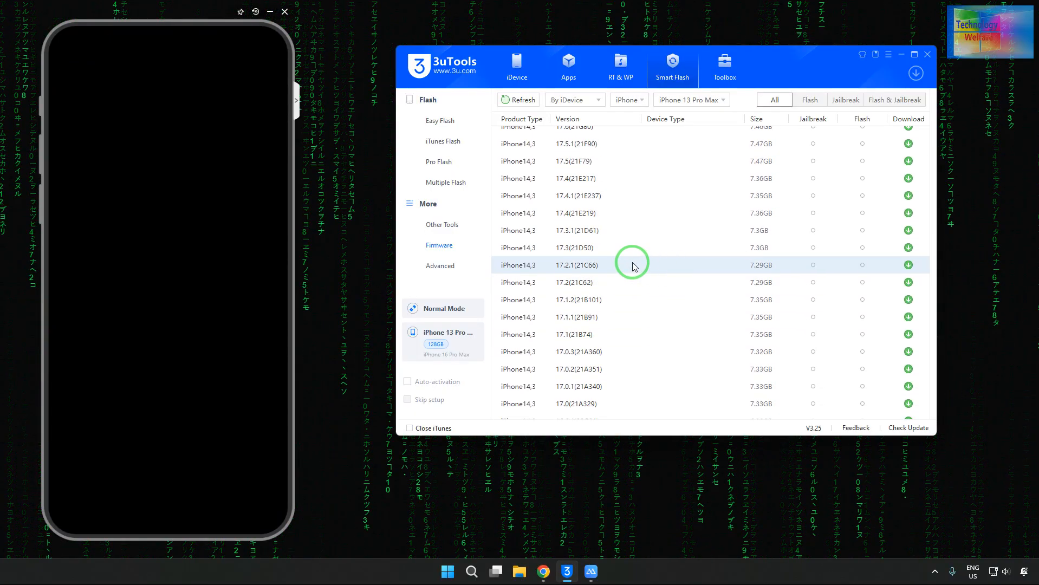
mouse_move(575, 275)
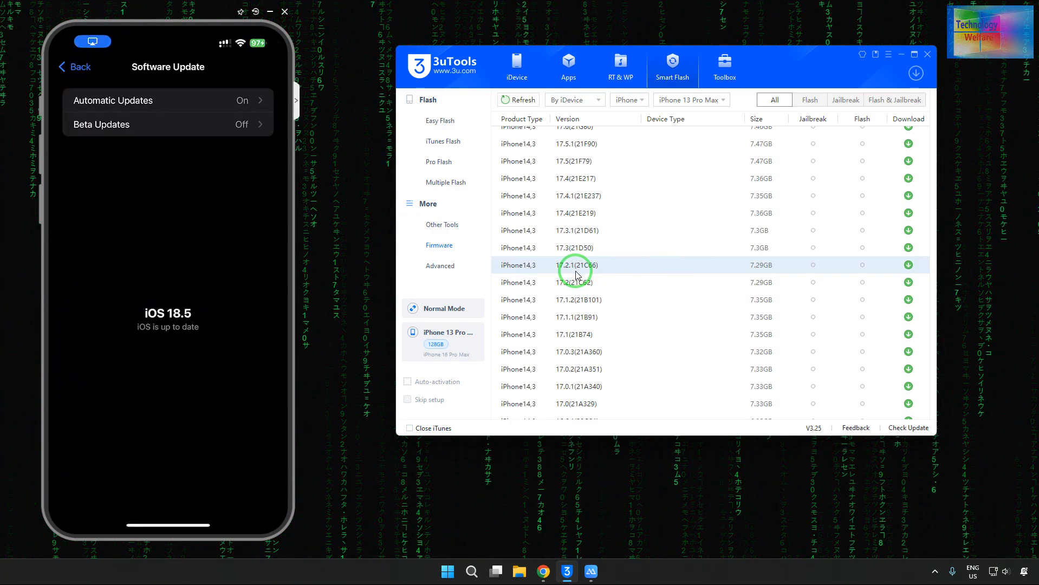
scroll(down, 3)
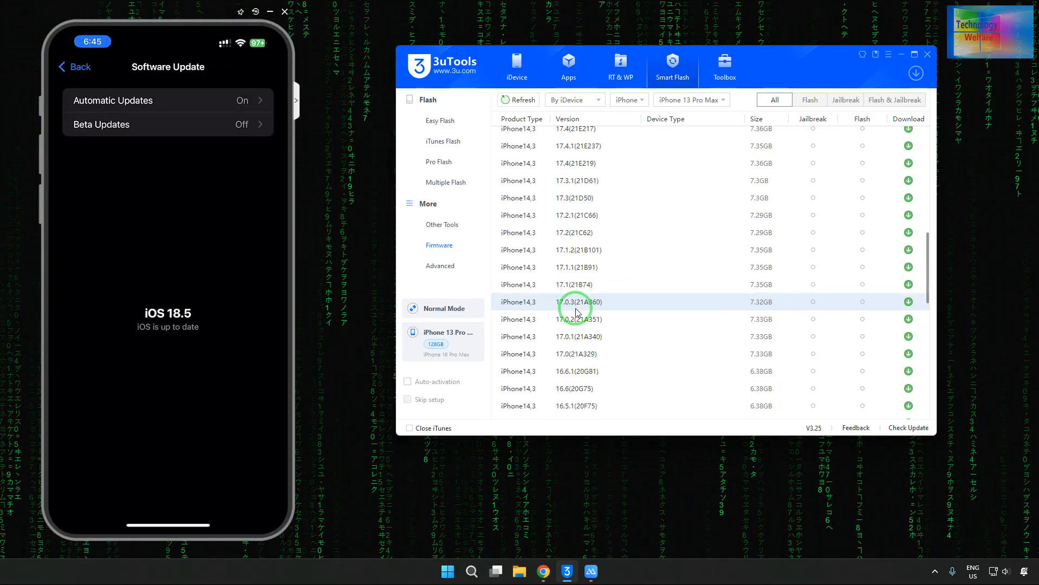
scroll(down, 3)
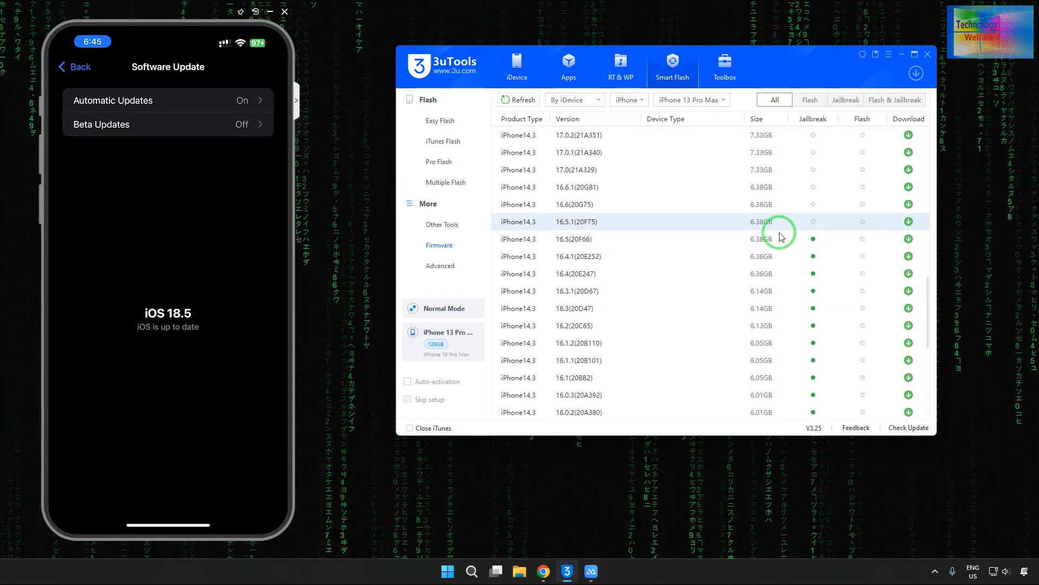
mouse_move(792, 256)
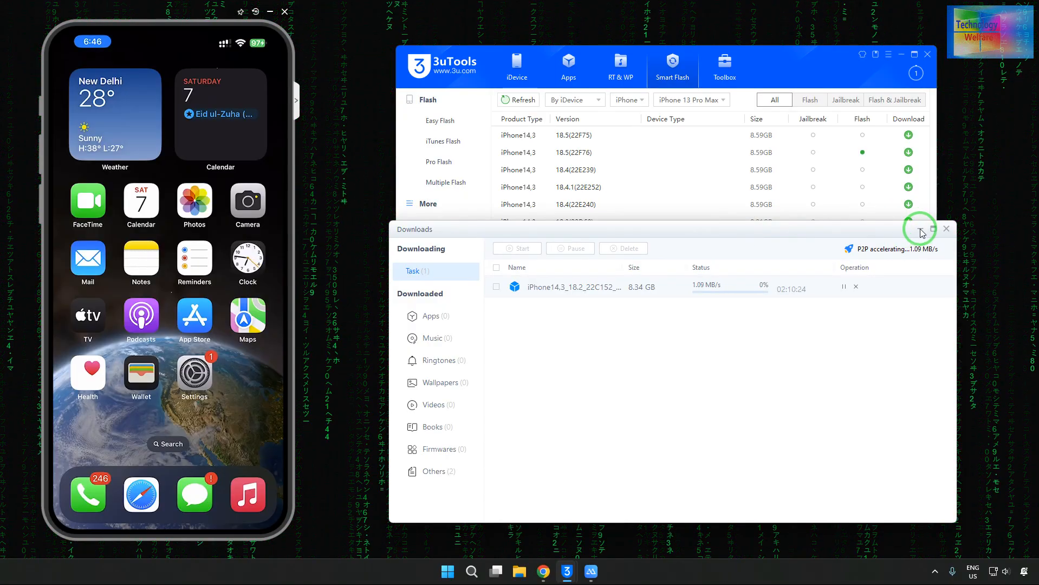
click(919, 229)
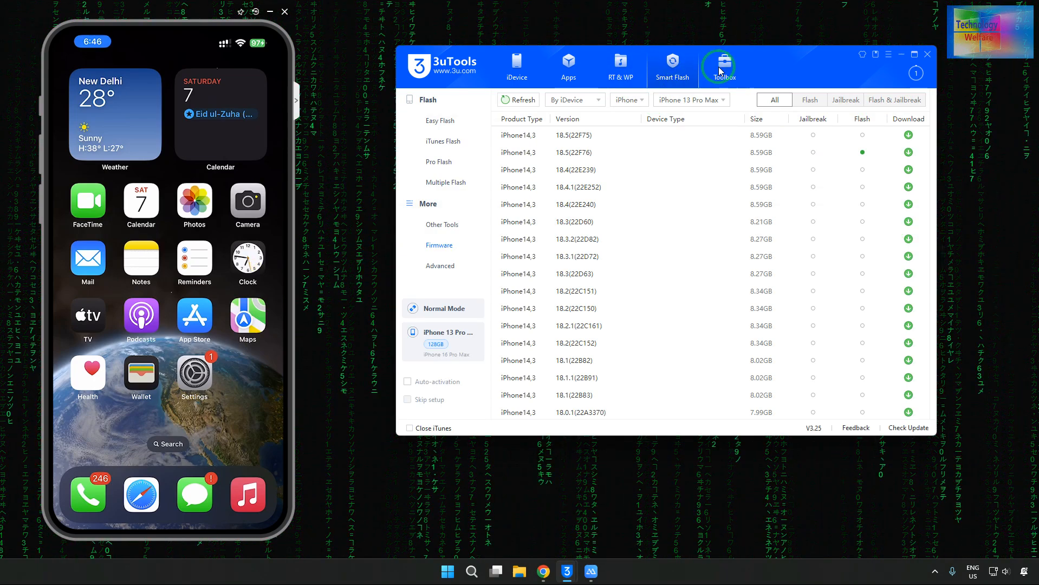
click(723, 65)
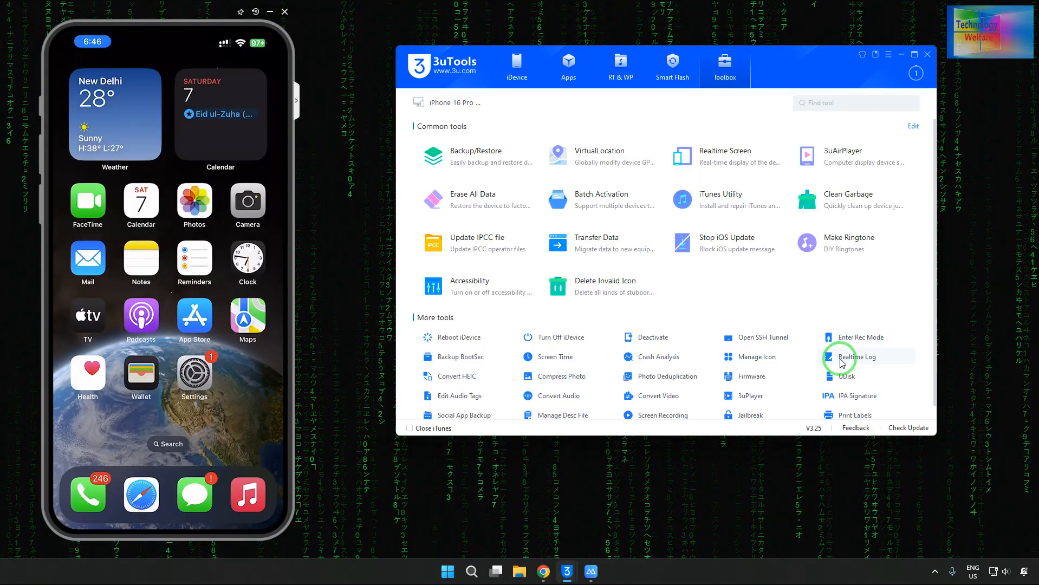
click(856, 356)
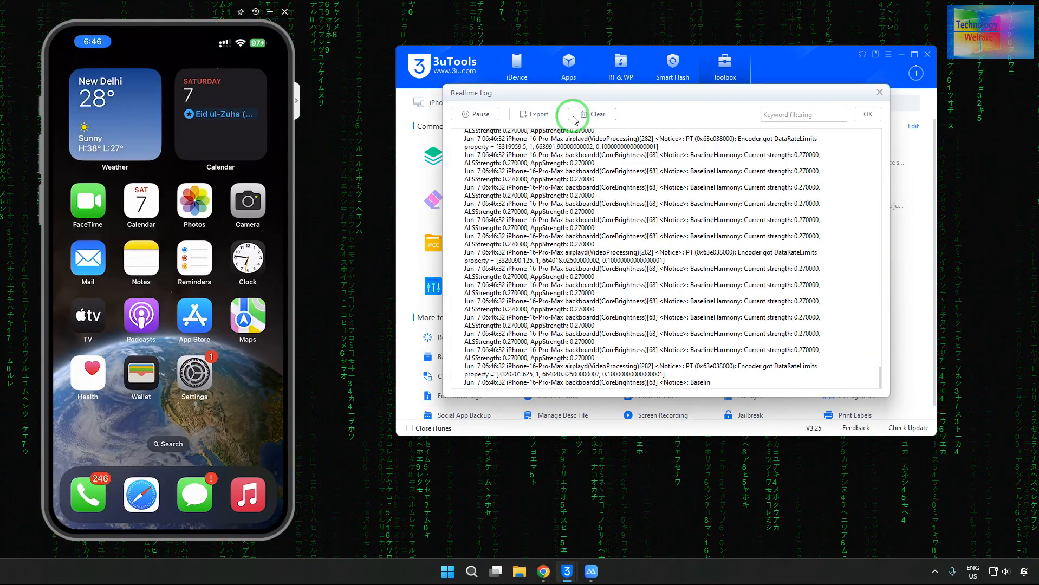
click(591, 114)
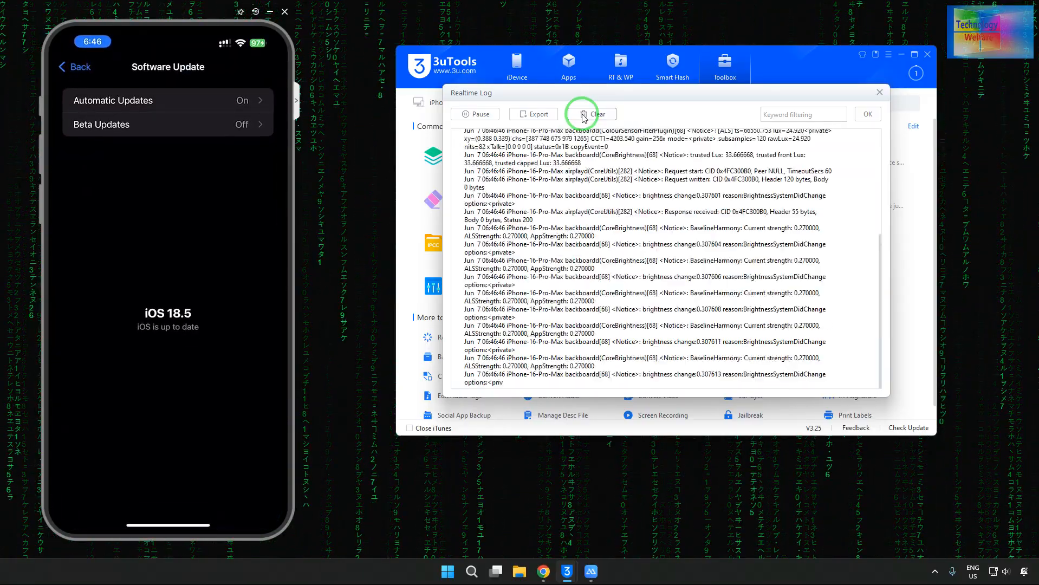
click(475, 114)
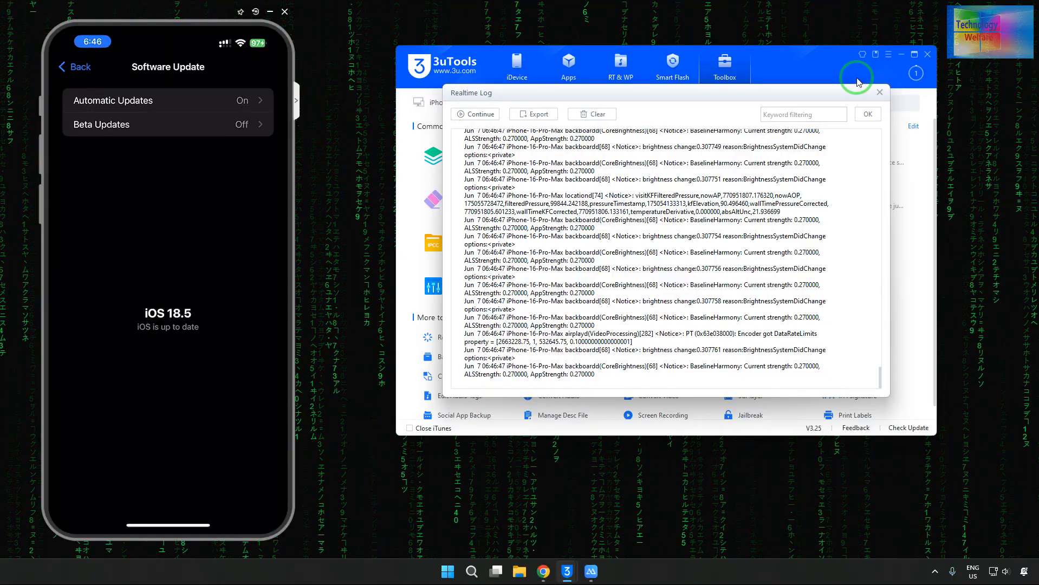
click(866, 113)
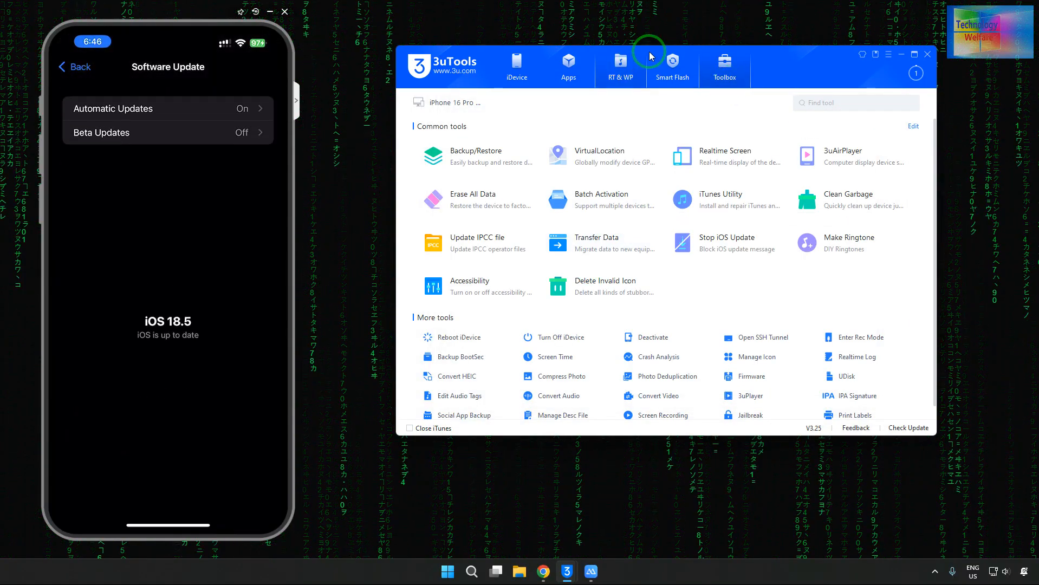
Step: Go to Smart Flash > Easy Flash and start importing local firmware
click(672, 66)
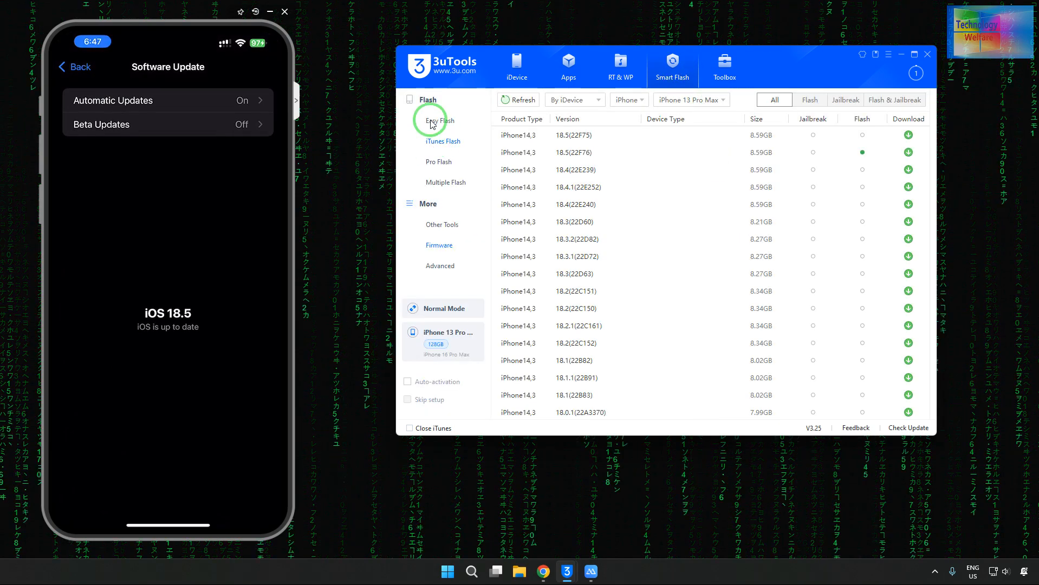
click(439, 121)
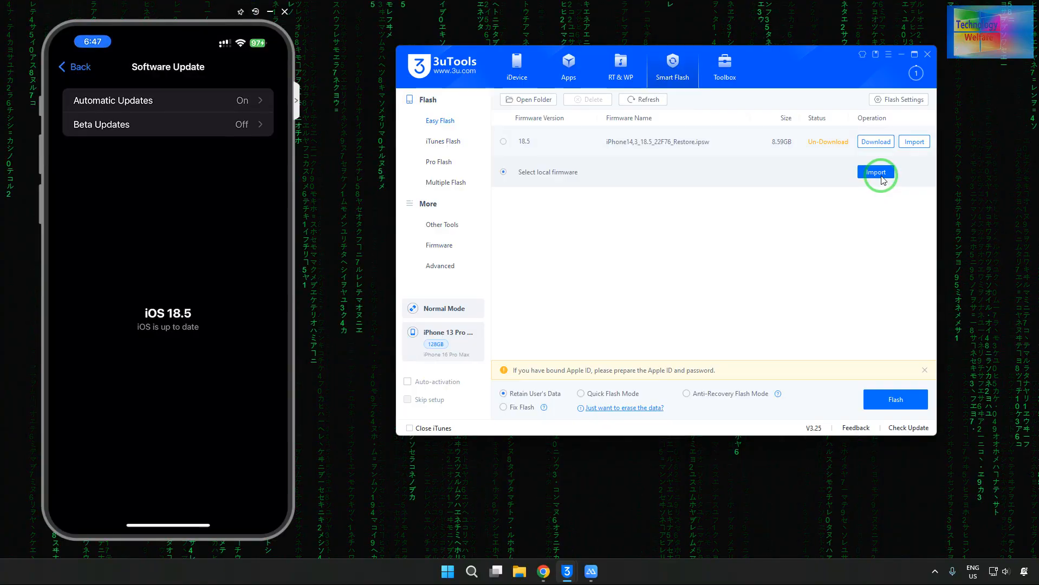
click(875, 172)
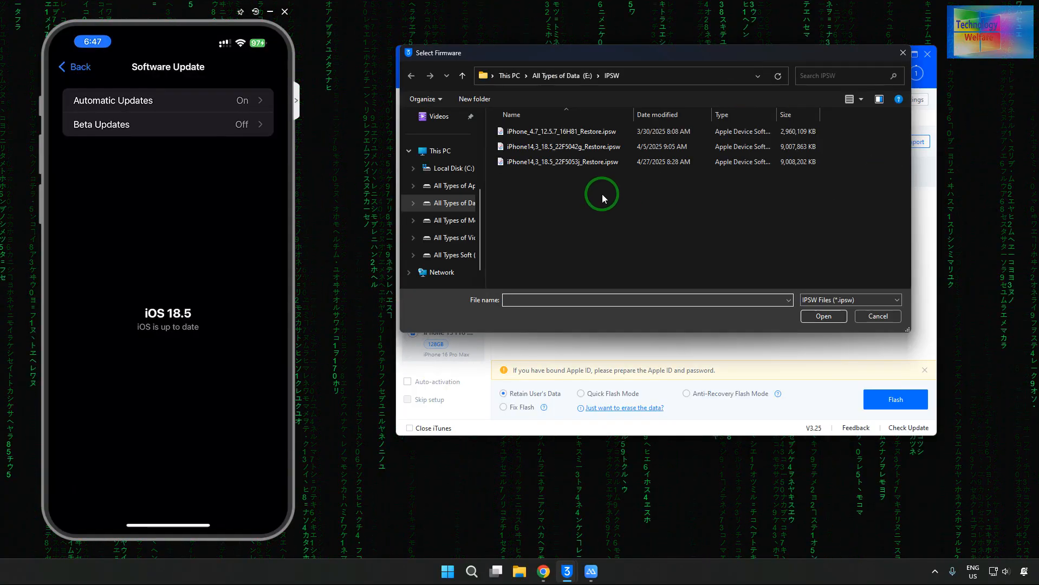
mouse_move(491, 227)
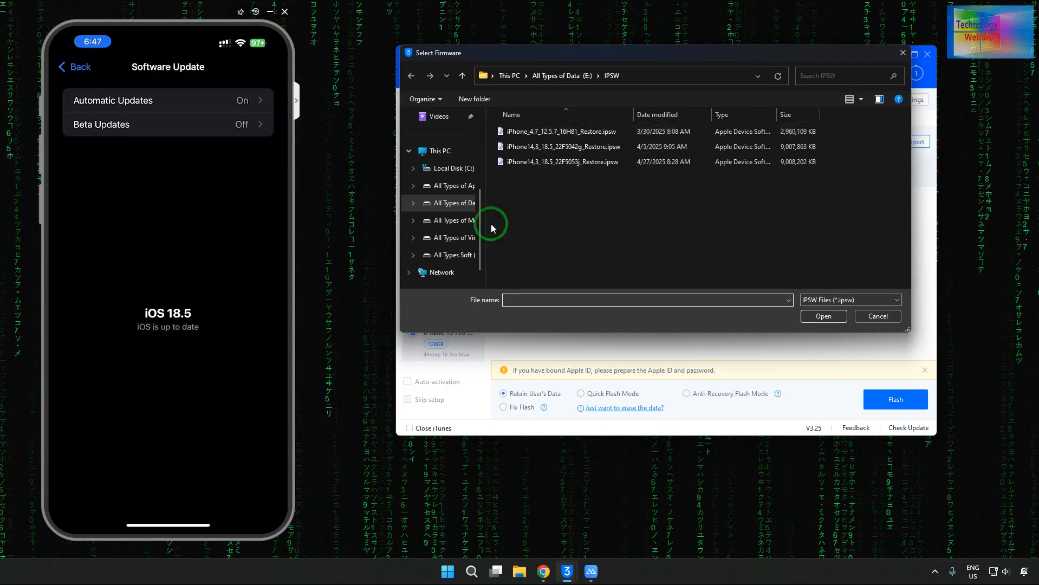
Step: Select the iPhone14,3 iOS 18.3 (22D60) IPSW from H:\ipsw
click(455, 255)
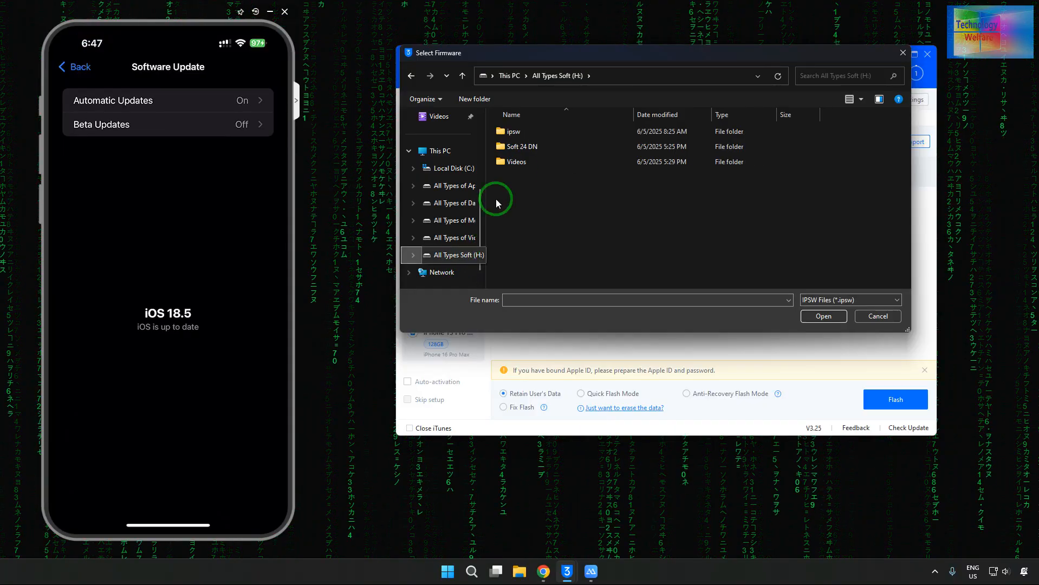
double_click(511, 131)
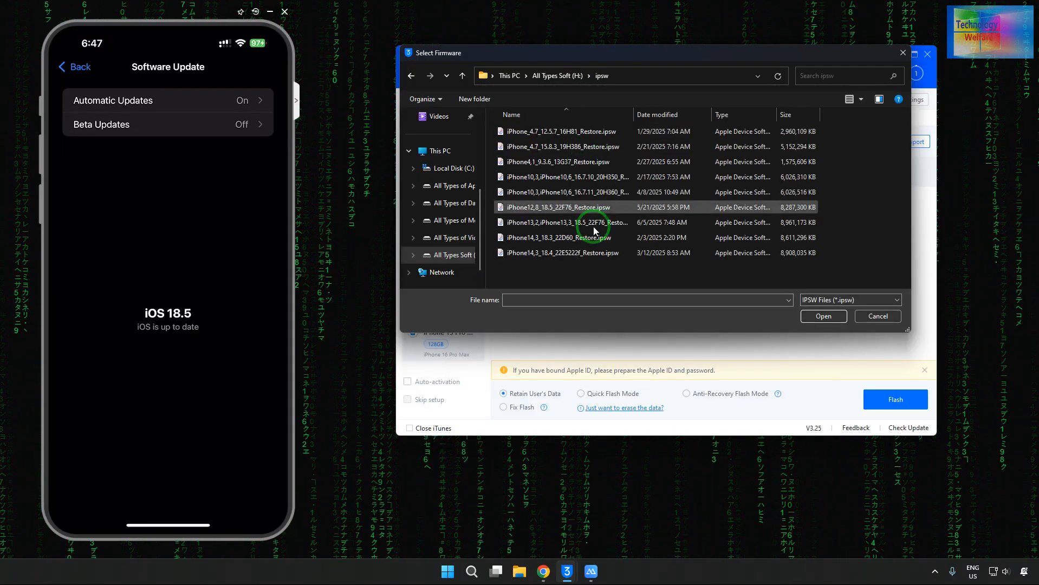
click(558, 252)
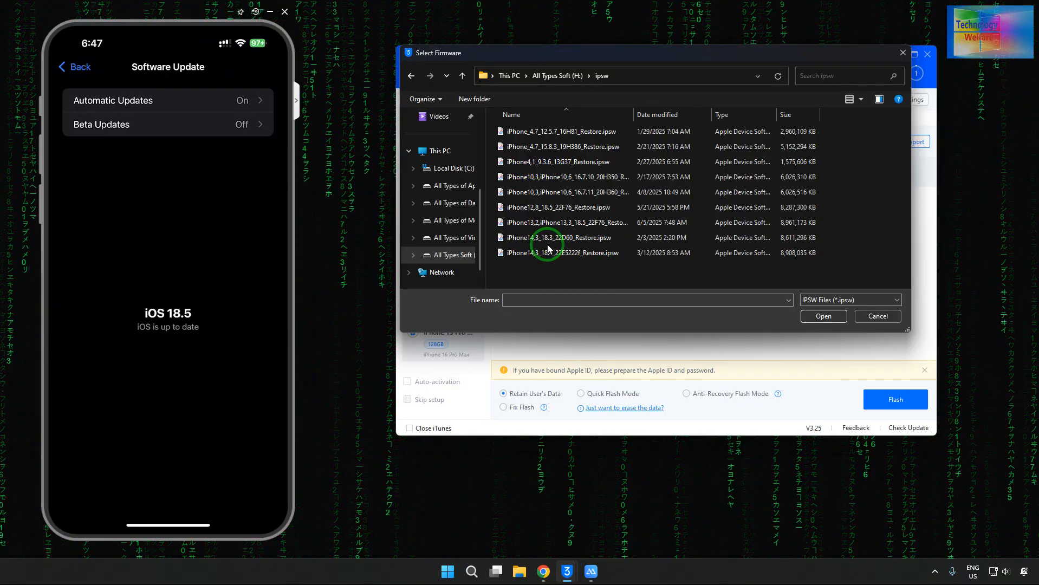
click(559, 237)
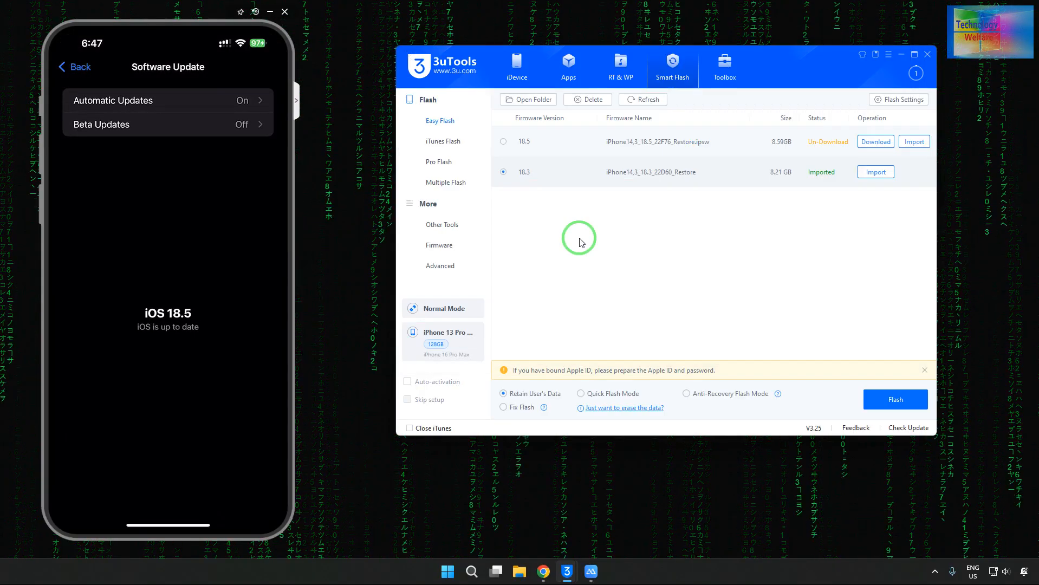
mouse_move(742, 232)
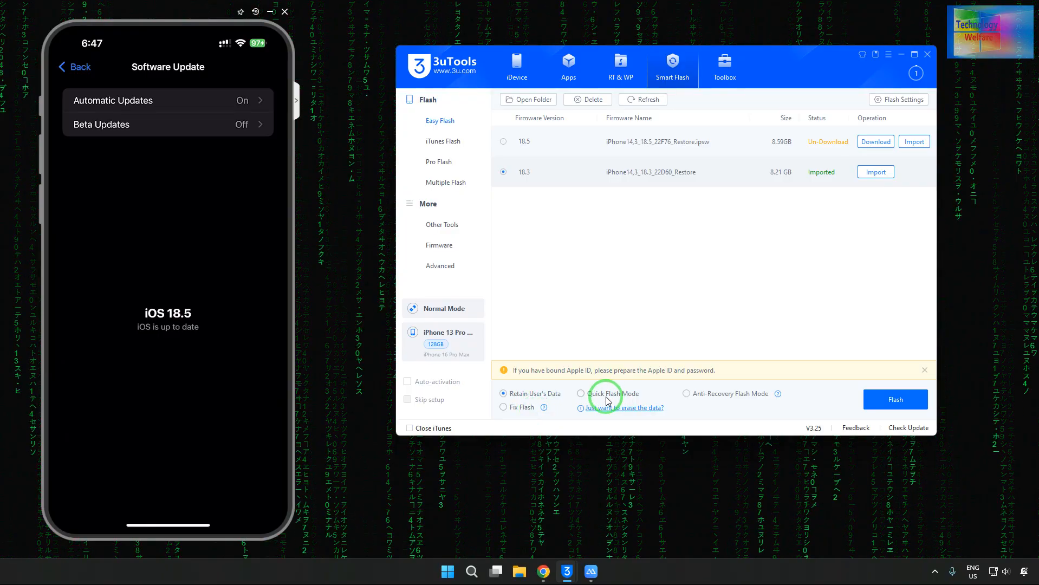
Step: Try Fix Flash, then flash with Retain User's Data to show the 18.5→18.3 reminder
click(504, 406)
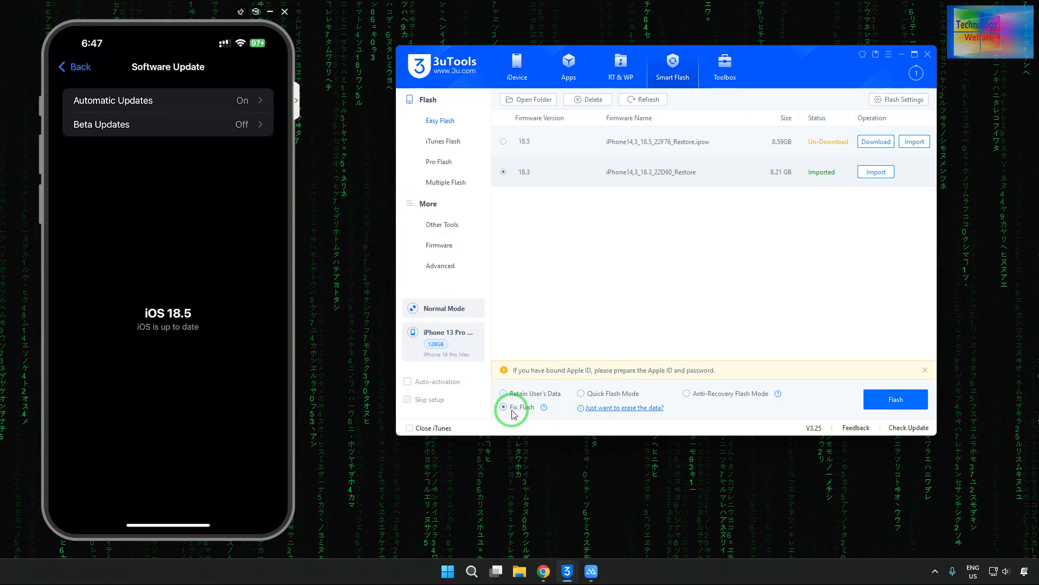
mouse_move(530, 406)
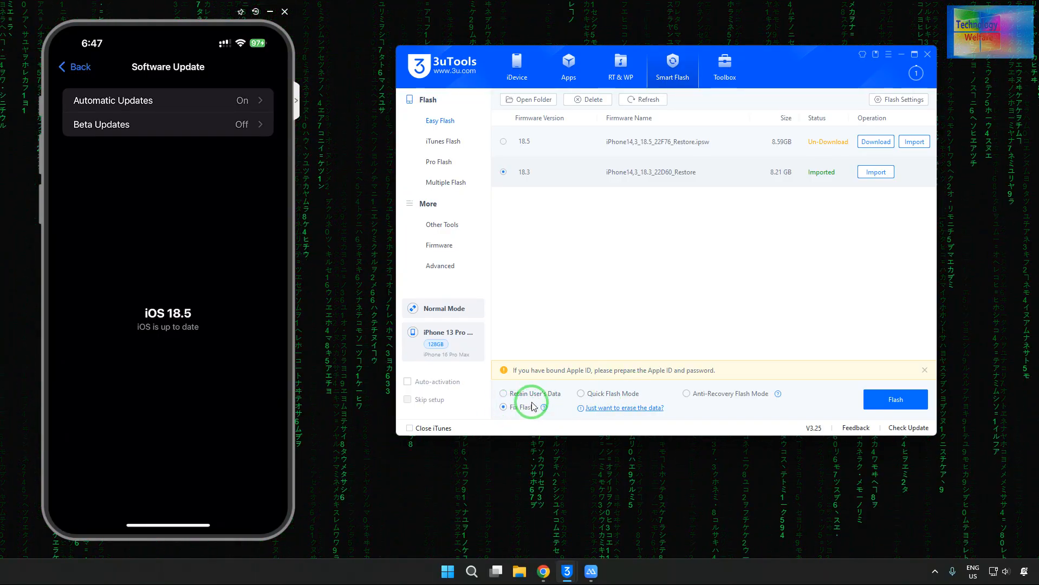
mouse_move(542, 406)
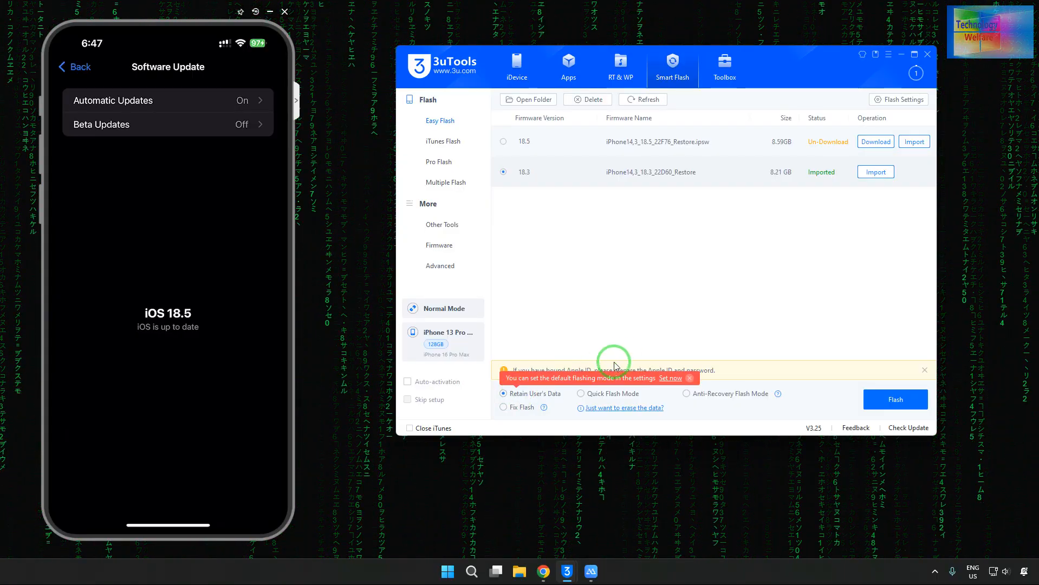
click(893, 400)
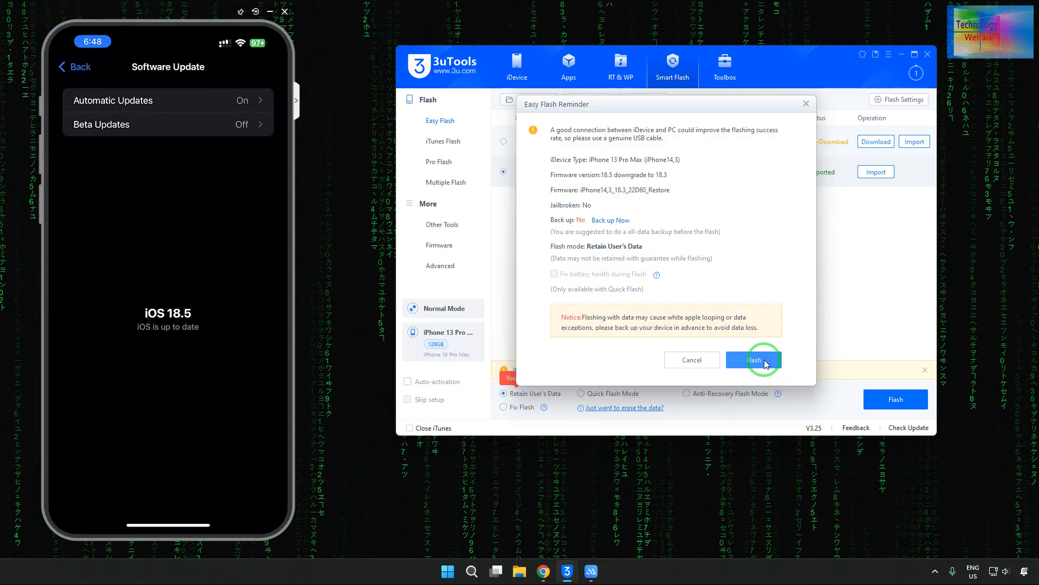
mouse_move(734, 231)
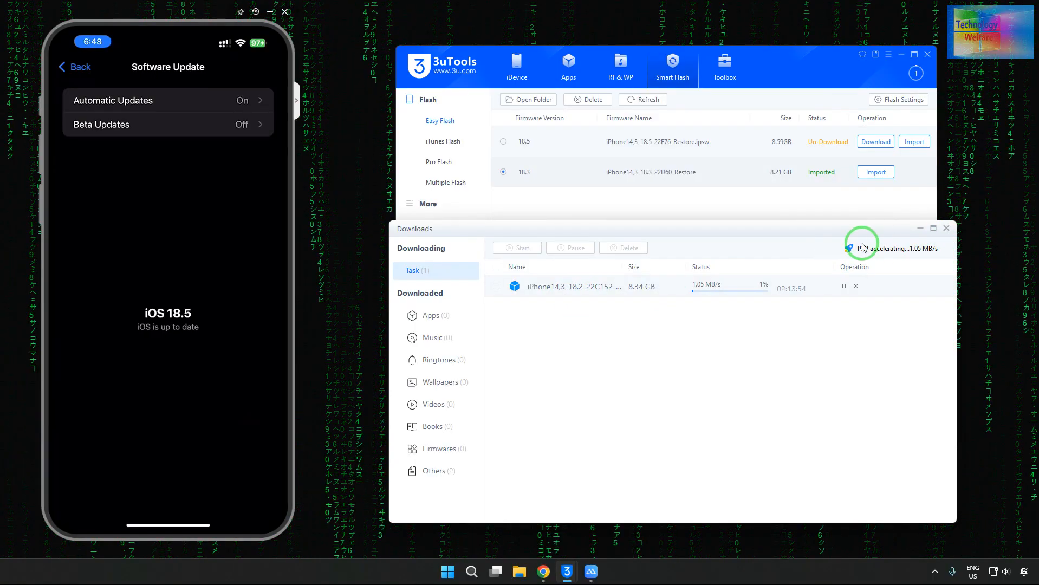
mouse_move(790, 236)
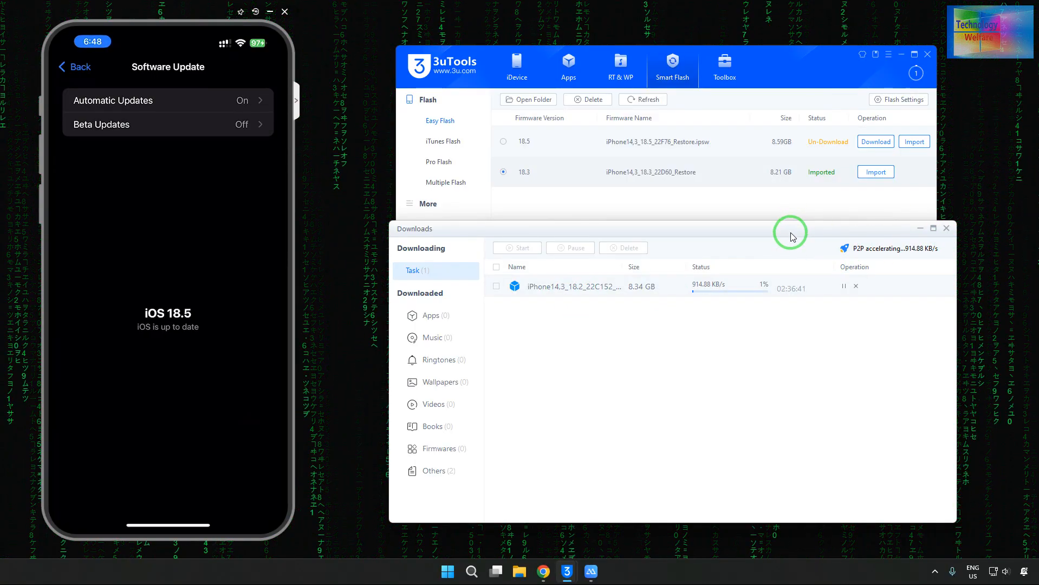